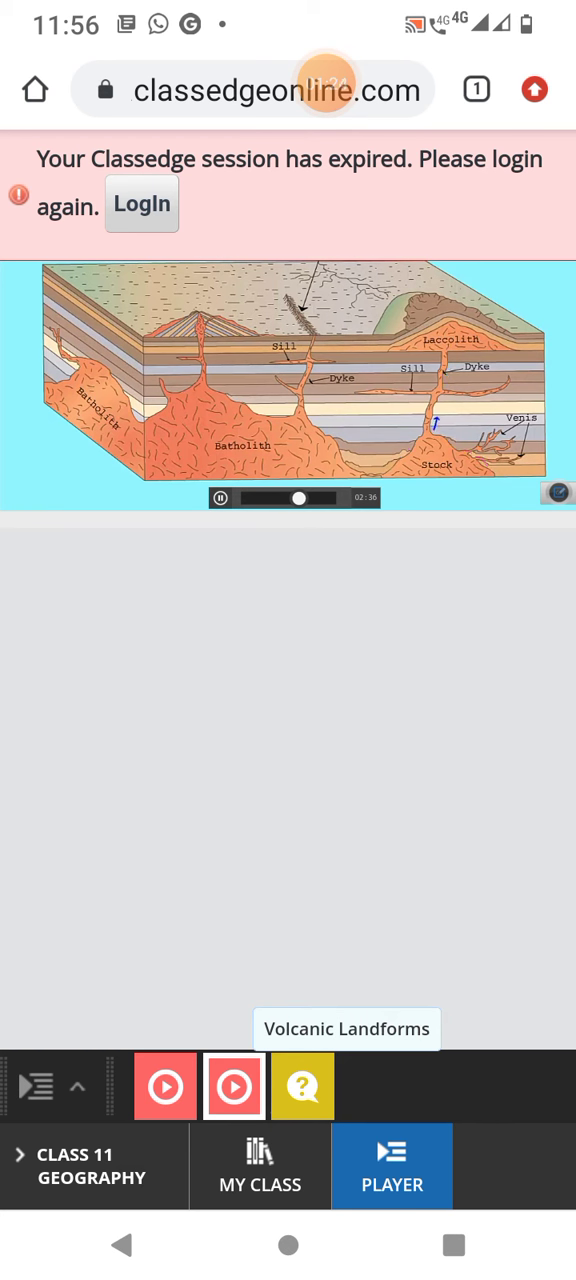
- Let the Volcanic Landforms video play, then acknowledge the 'Session is timedOut' alert to reach the sign-in page
drag(448, 356, 436, 430)
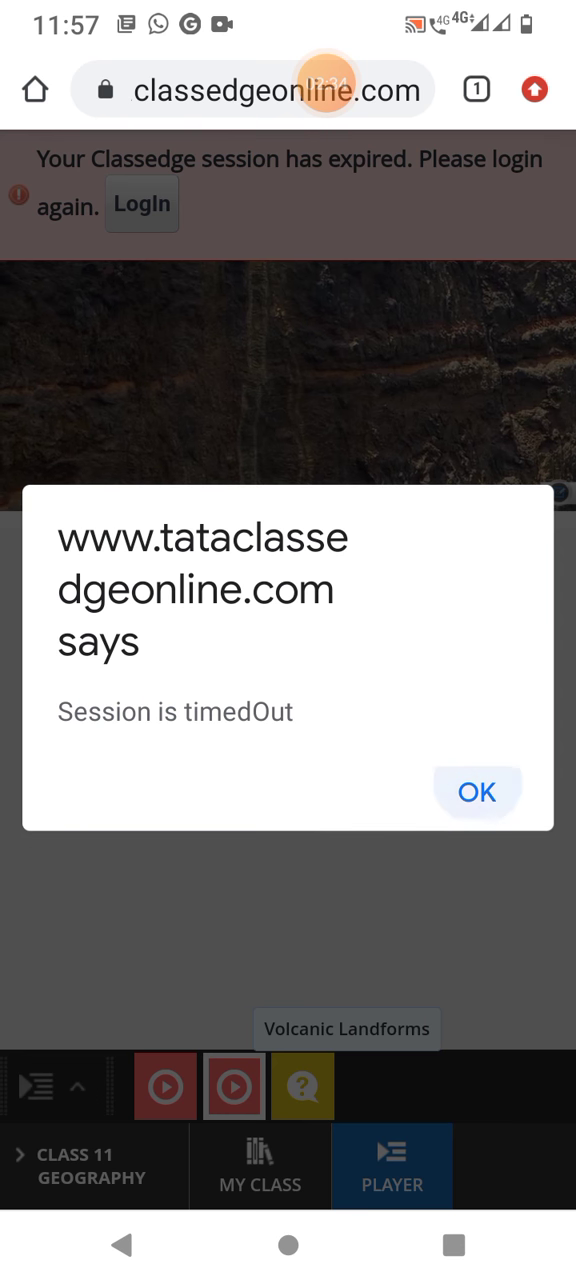
click(476, 792)
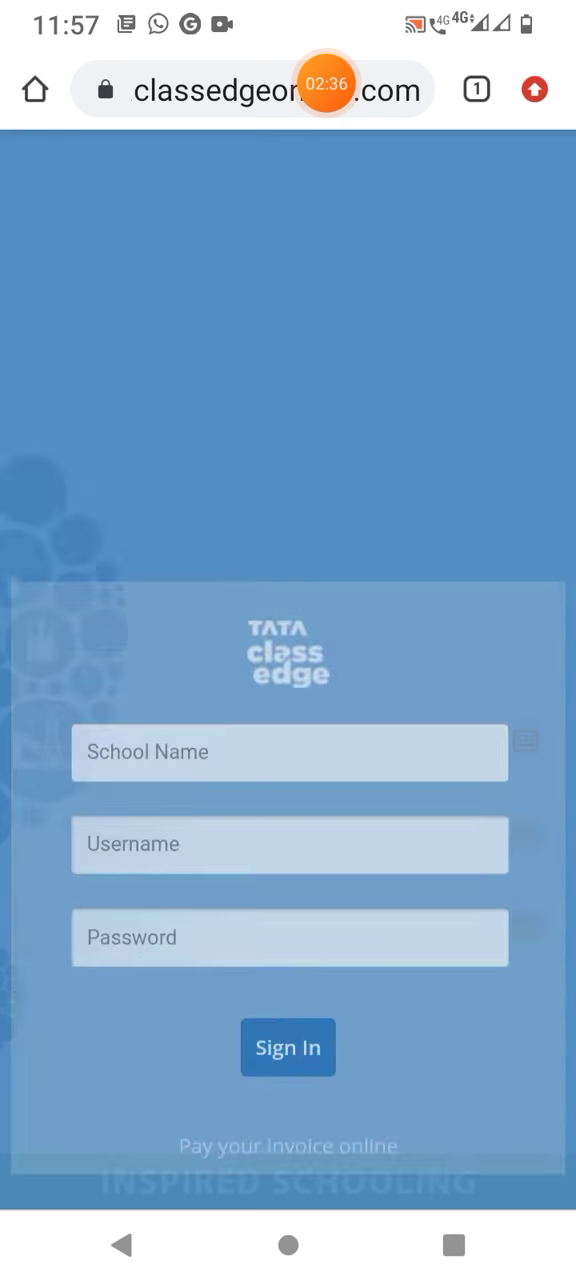